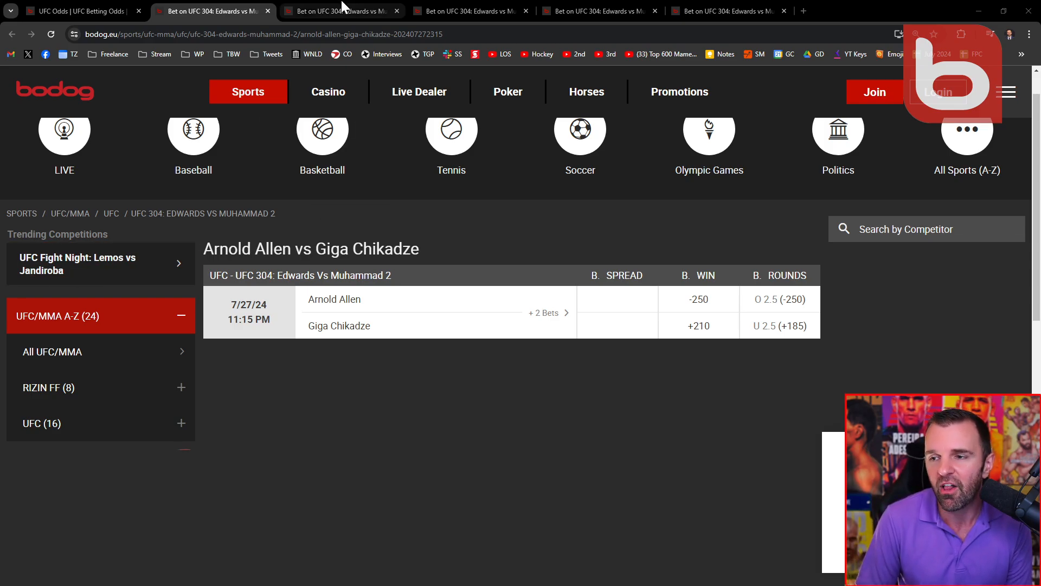
- Switch to the third tab showing the Christian Leroy Duncan vs Gregory Rodrigues UFC 304 odds
left_click(340, 10)
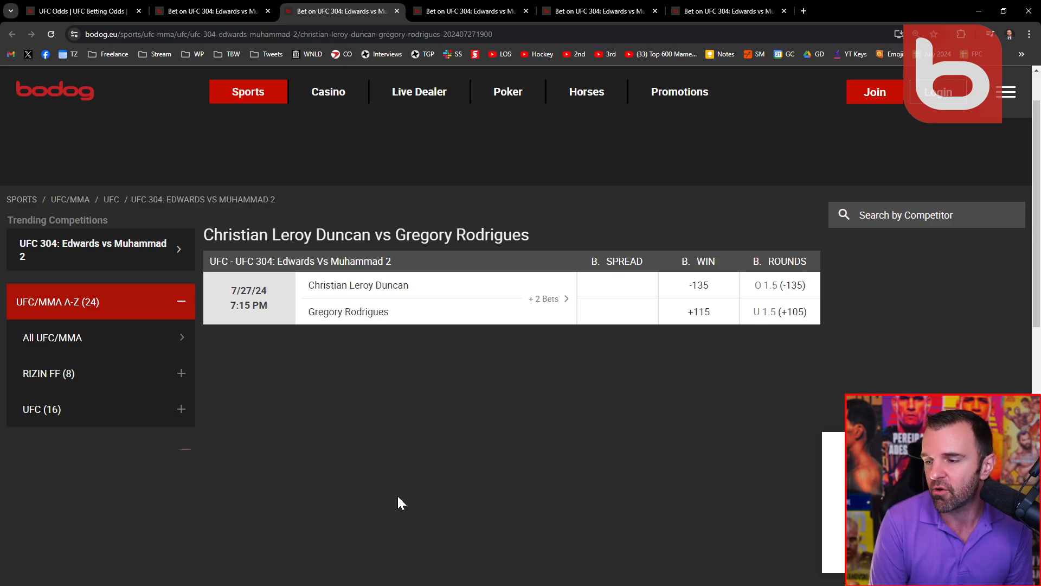